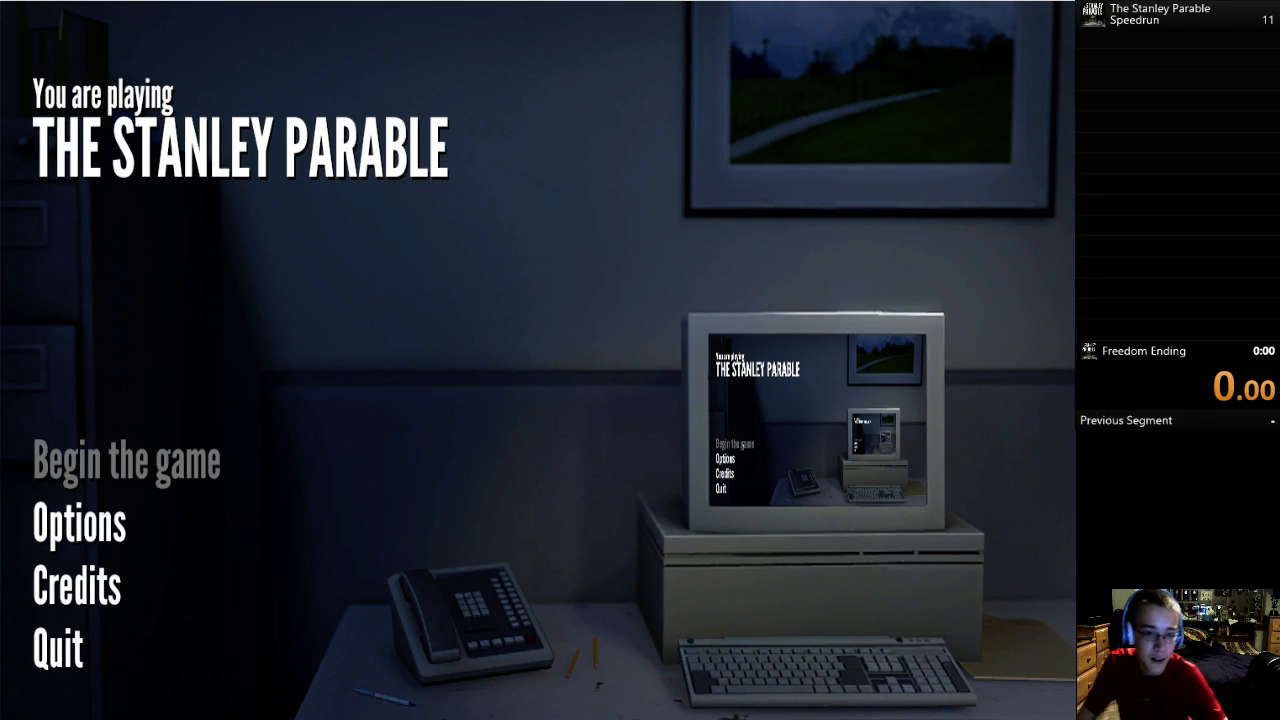
Step: Begin a new game from the main menu and head toward the Mind Control Facility
{"action": "left_click", "coordinate": [128, 461]}
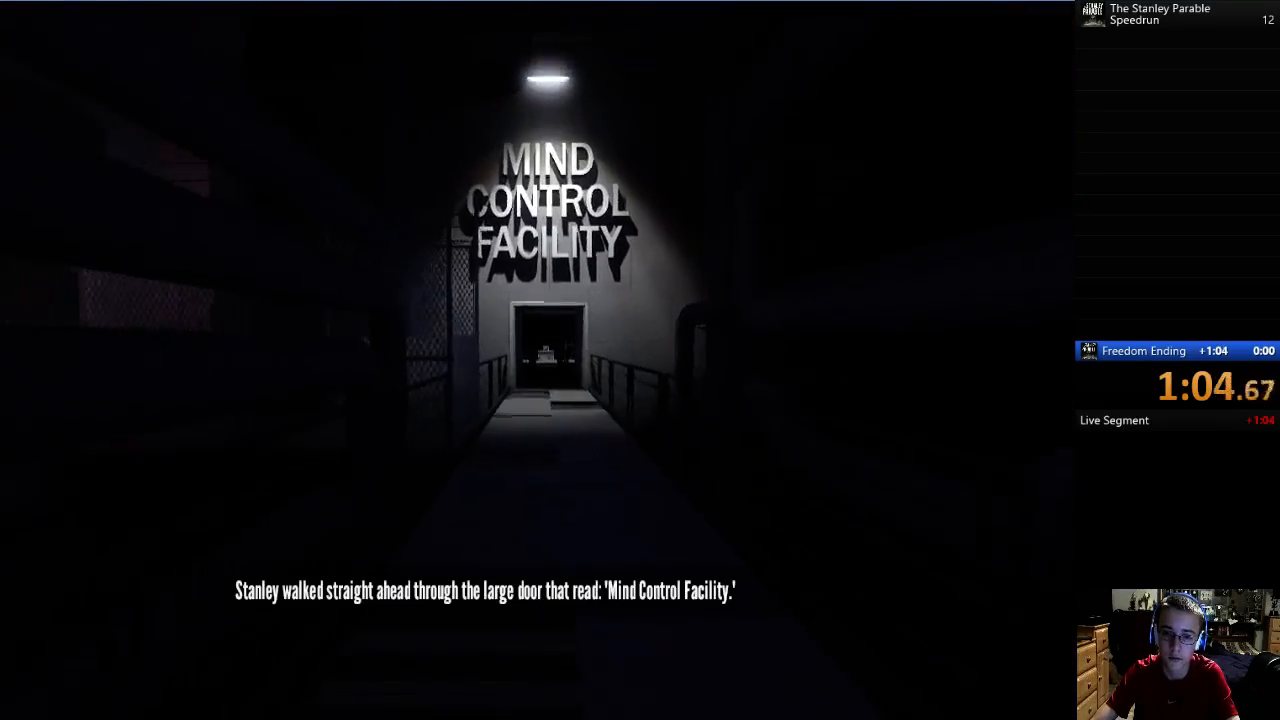
Step: Walk forward through the facility door into the monitor room to switch on the screens
{"action": "key", "text": "w"}
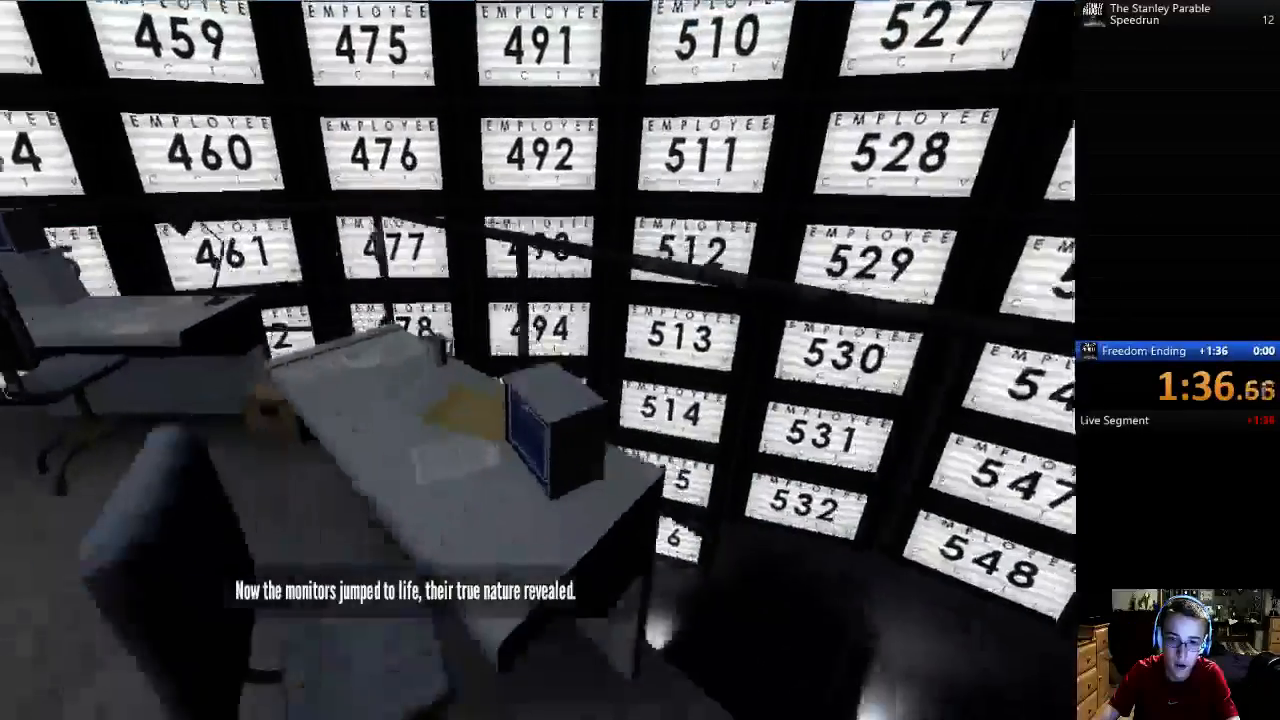
{"action": "mouse_move", "coordinate": [640, 360]}
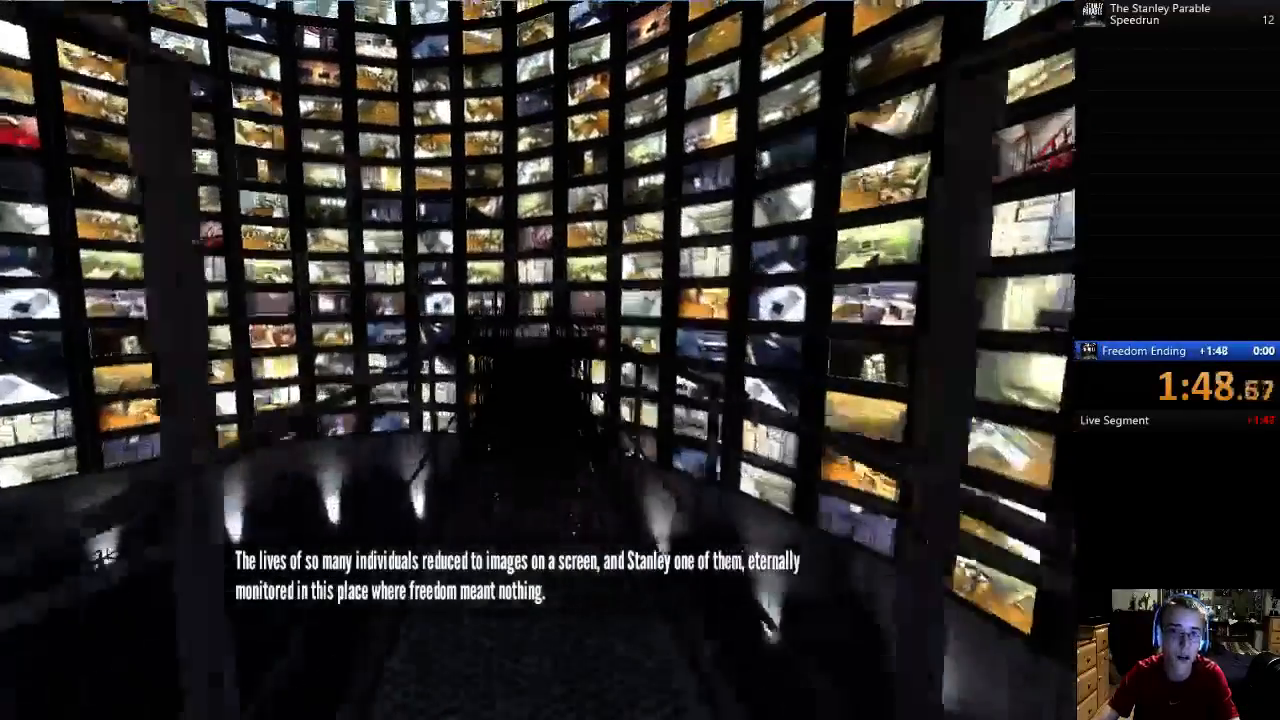
Step: Walk forward past the live camera monitors and down the walkway toward the outdoor catwalk
{"action": "key", "text": "w"}
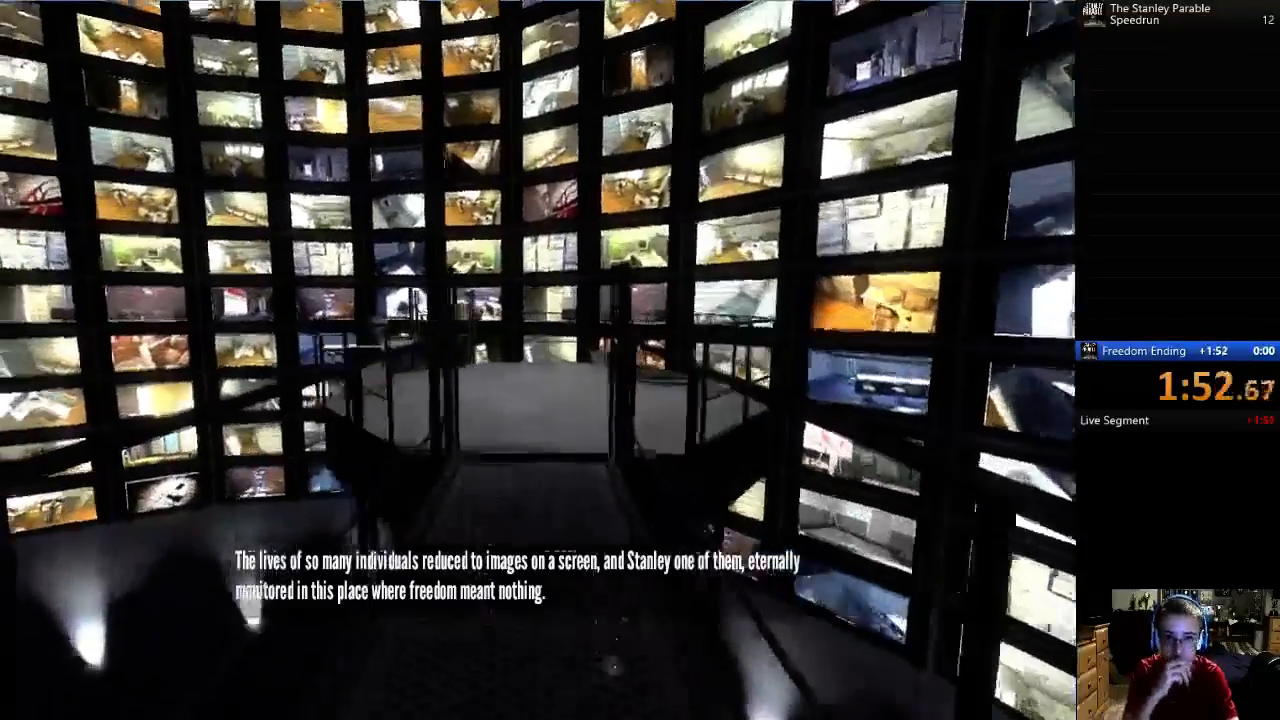
{"action": "mouse_move", "coordinate": [640, 360]}
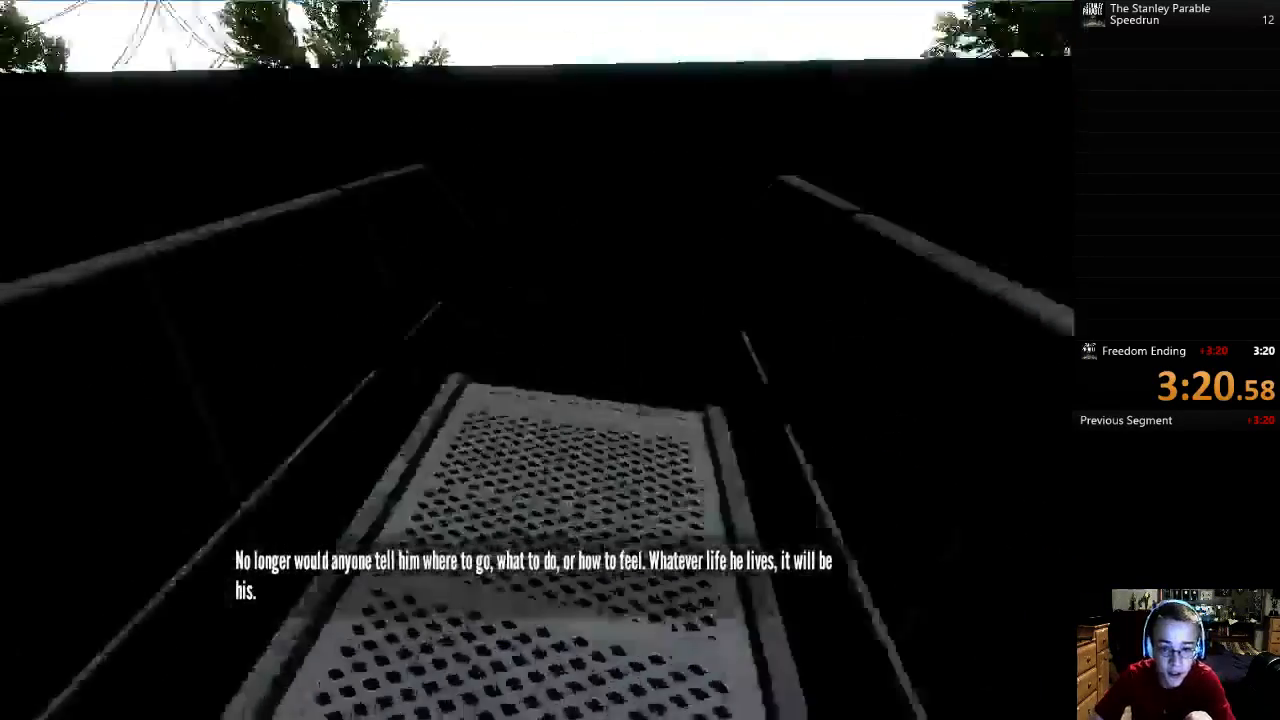
{"action": "key", "text": "Escape"}
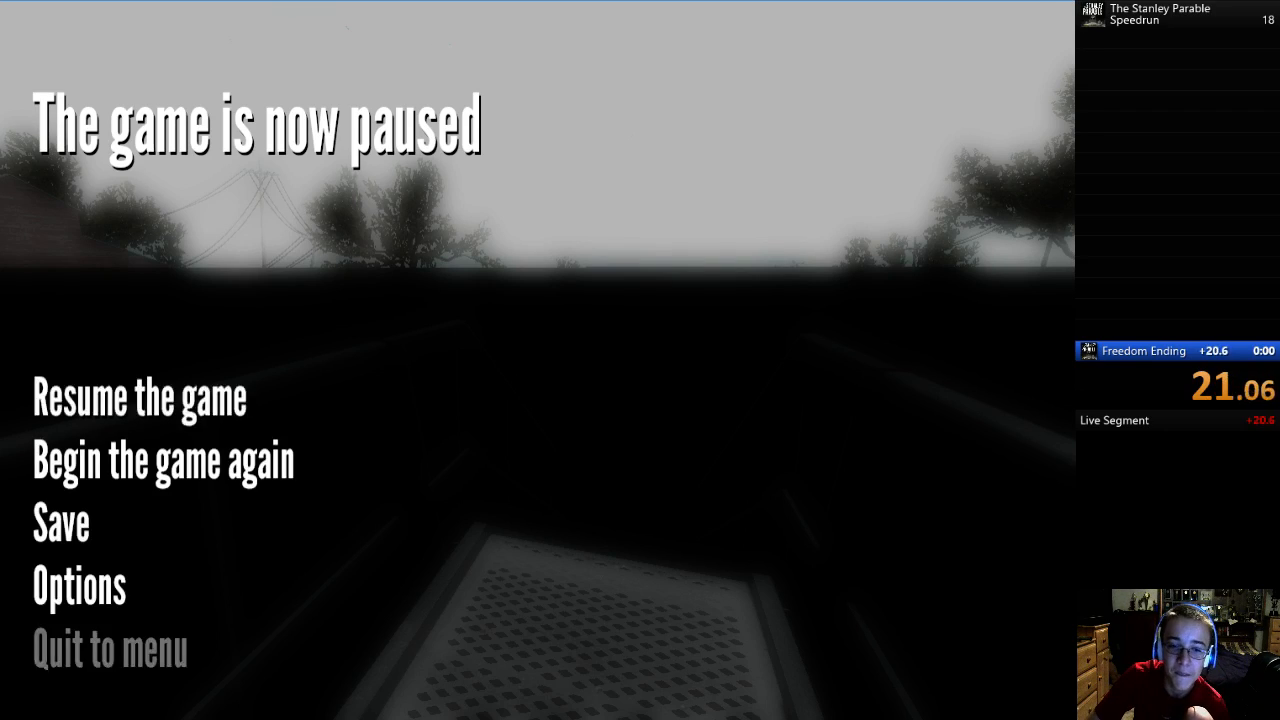
{"action": "left_click", "coordinate": [137, 403]}
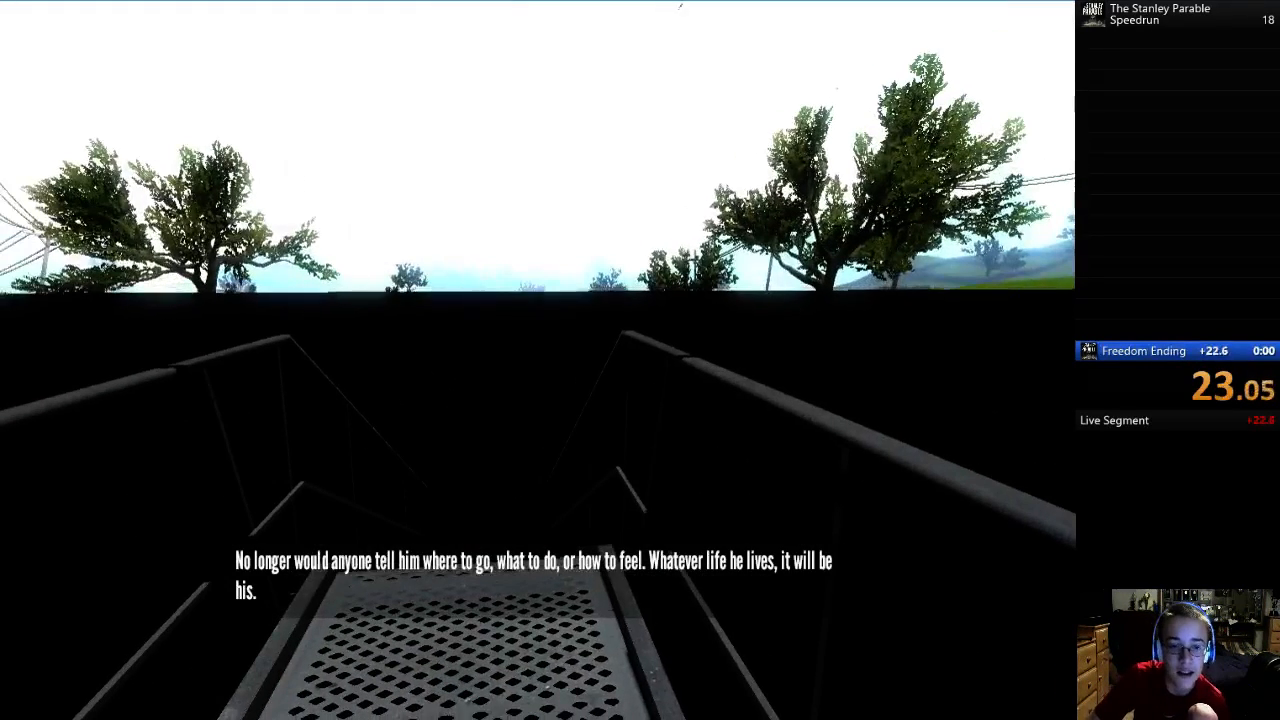